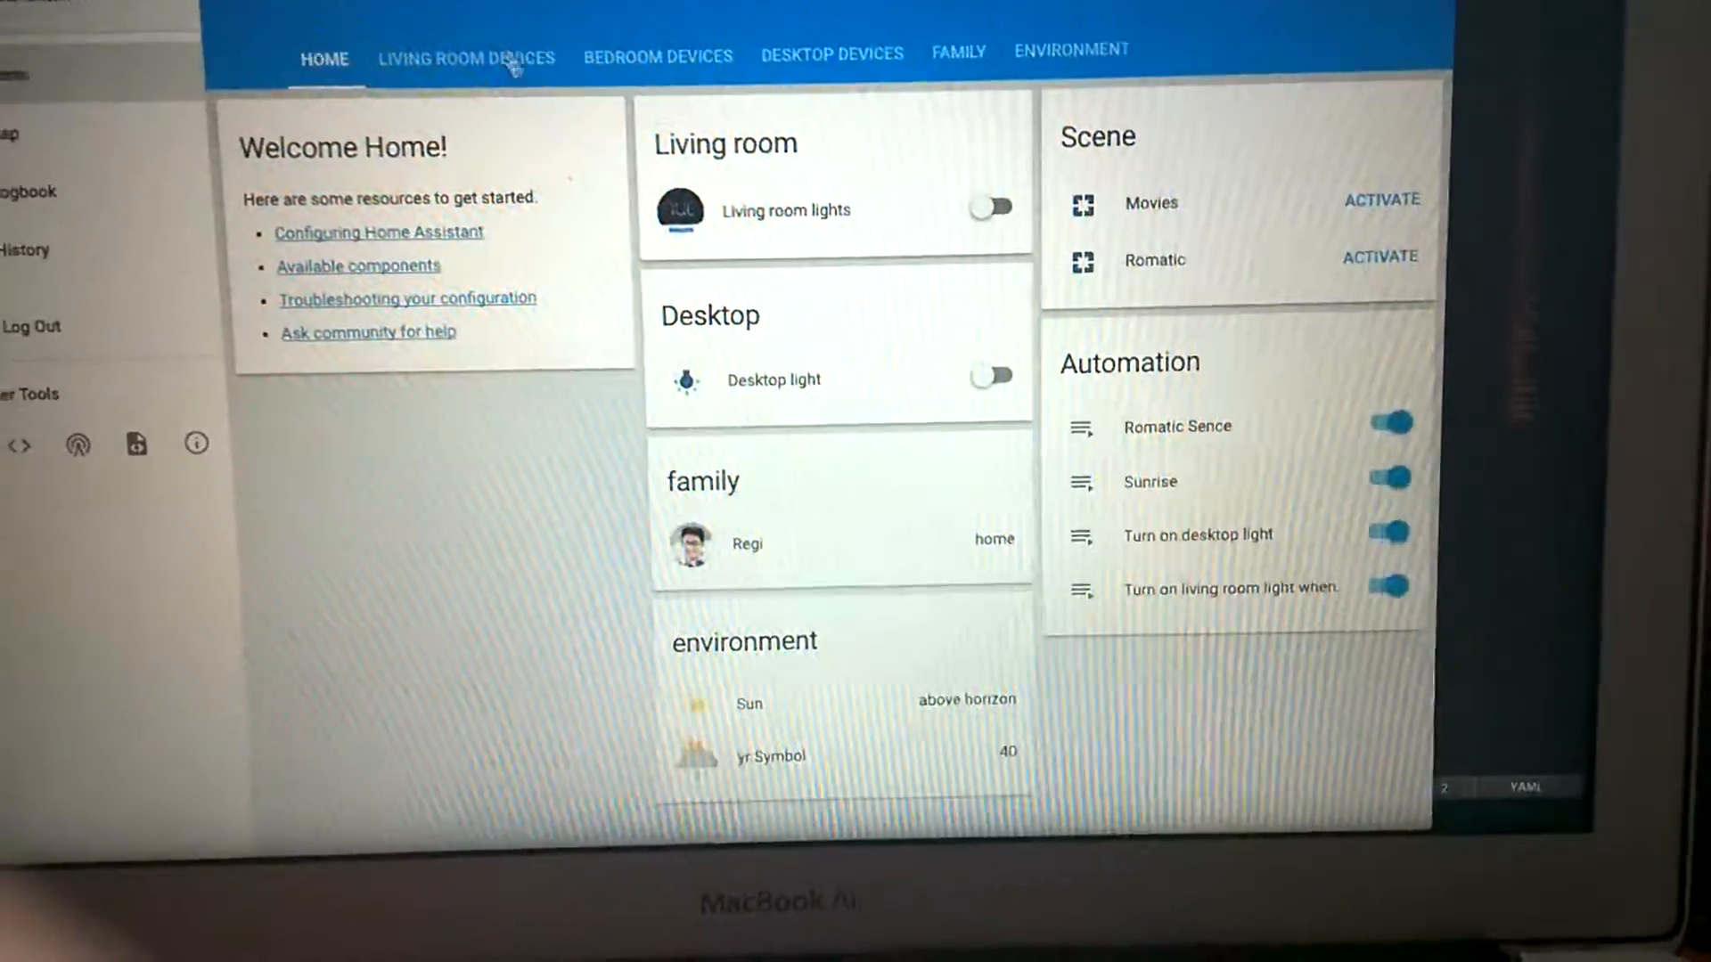
# Step: Switch through the Living Room Devices, Bedroom Devices, Desktop Devices, Family and Environment views
pyautogui.click(471, 58)
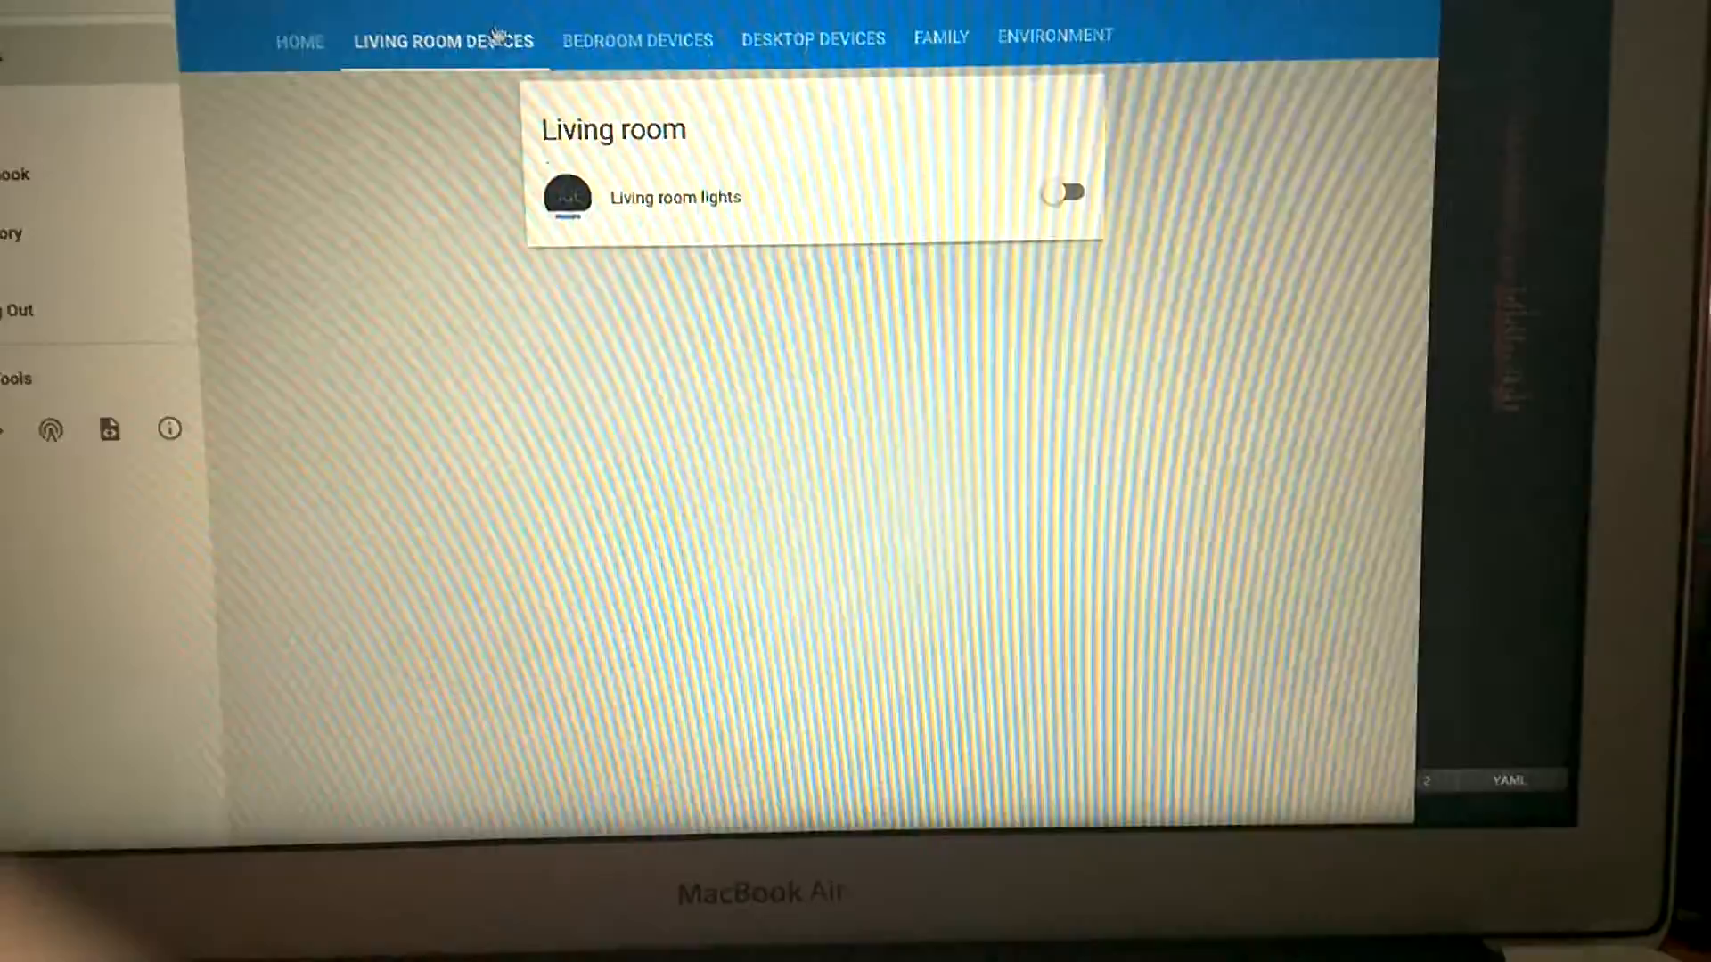
pyautogui.click(695, 107)
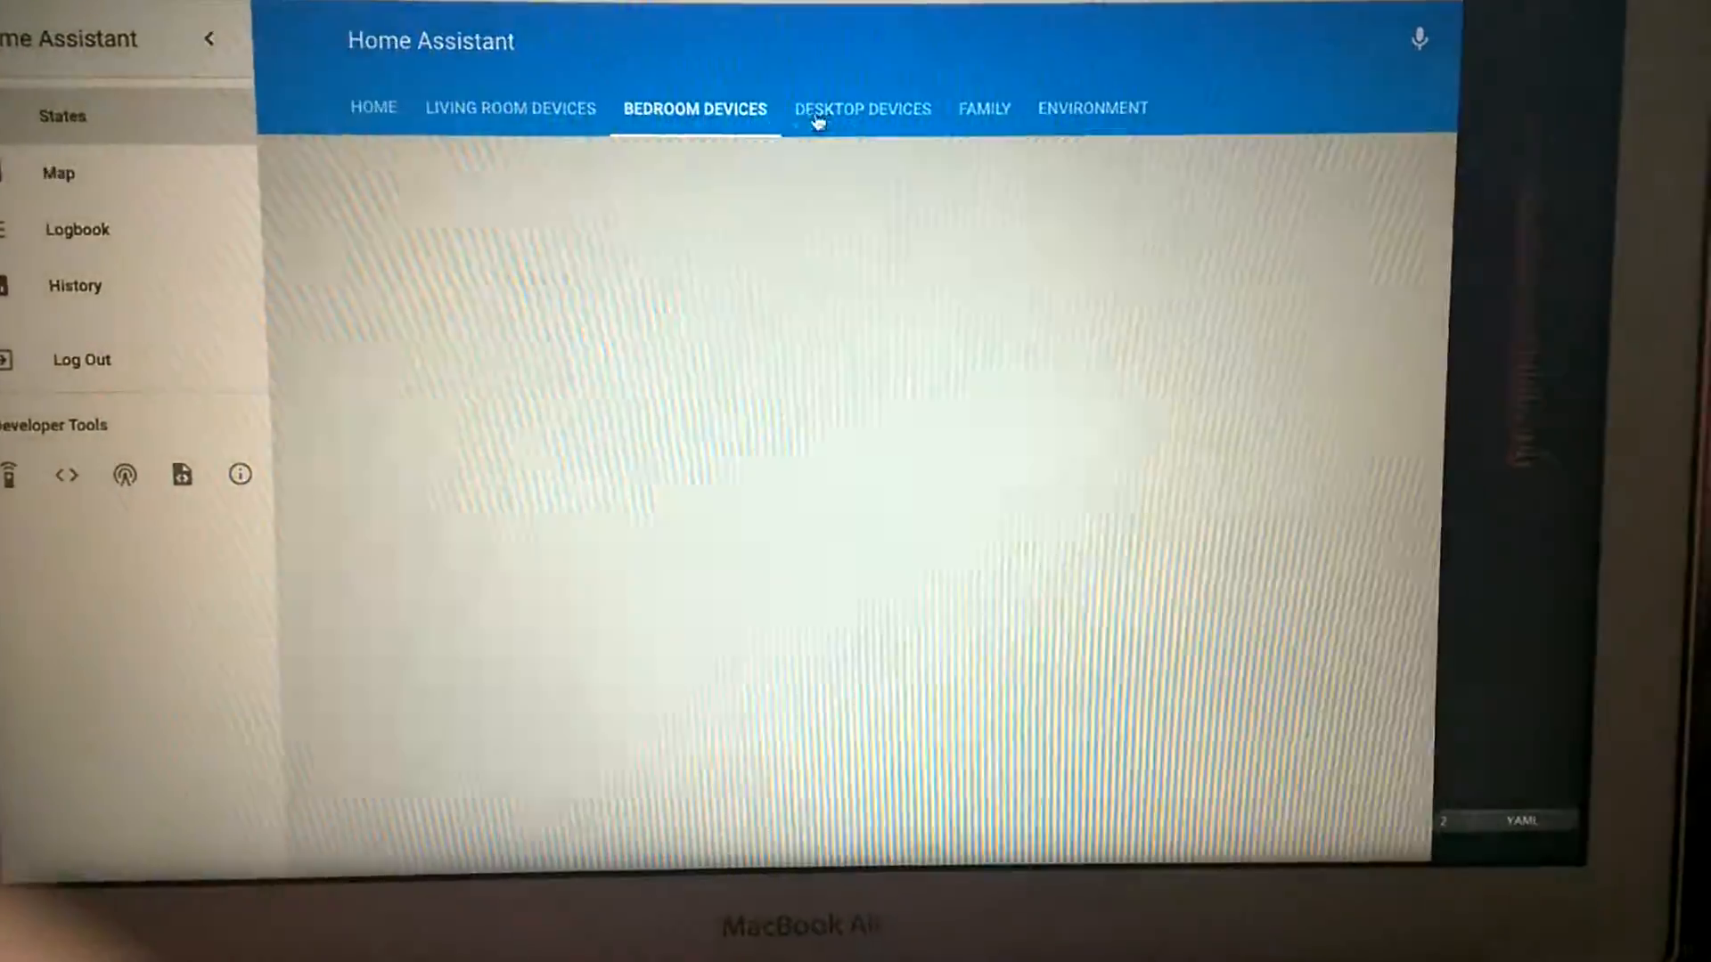
pyautogui.click(866, 108)
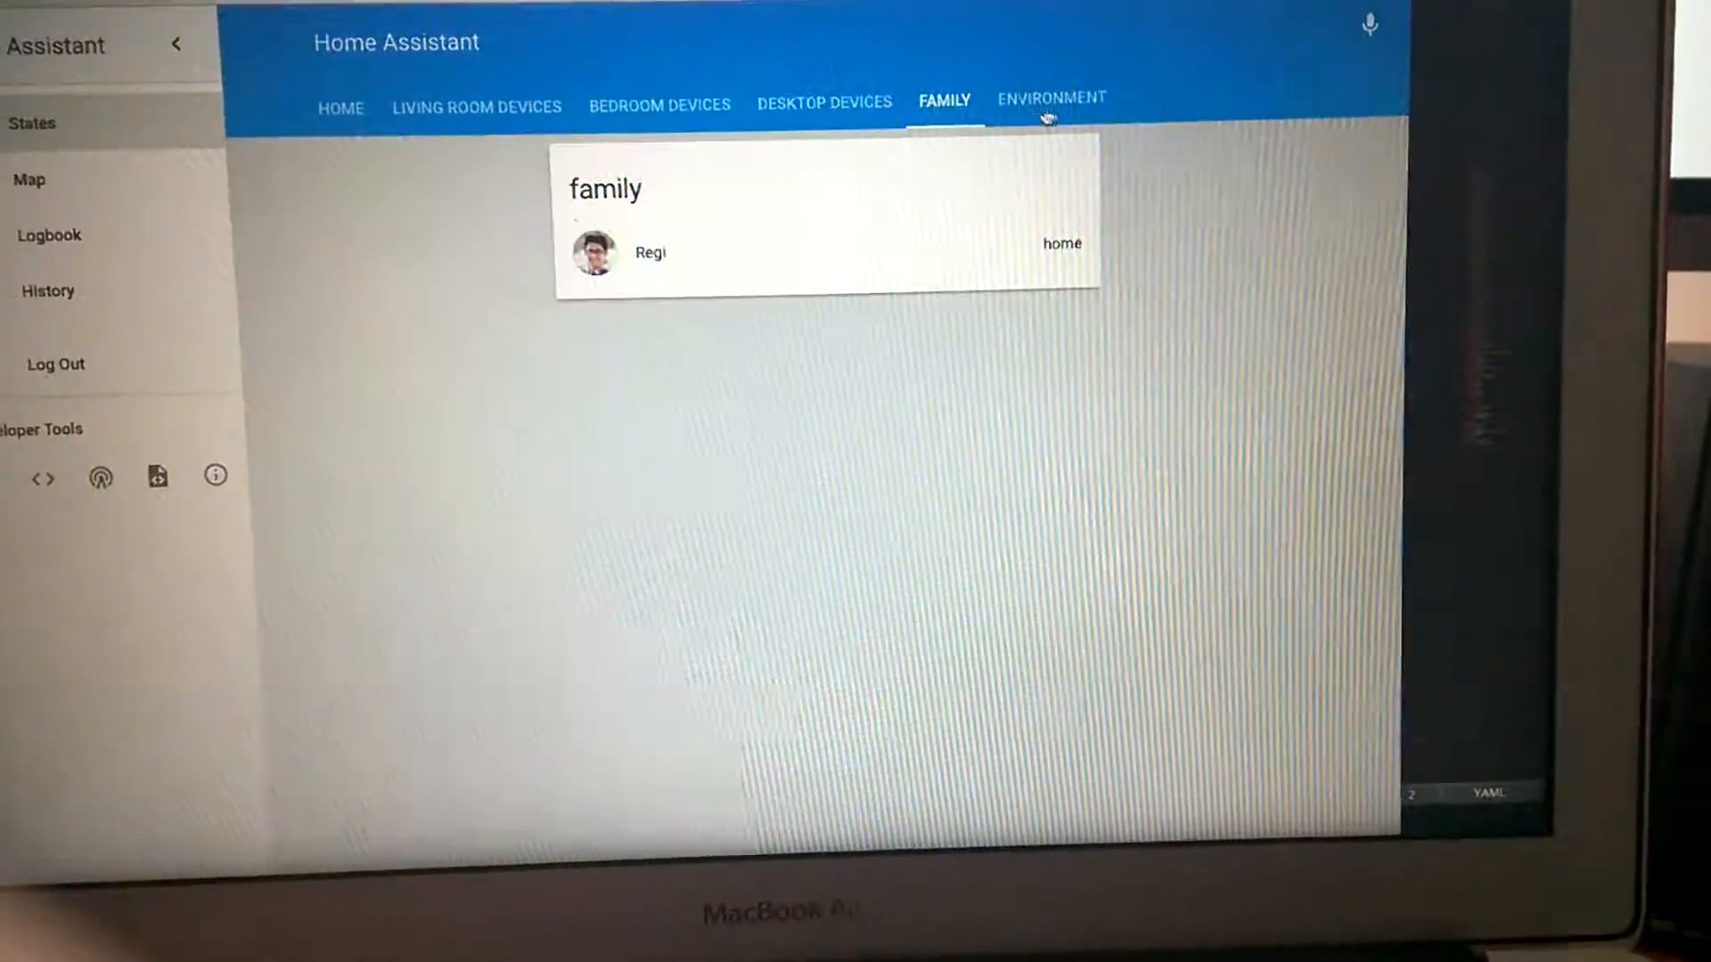
pyautogui.click(1046, 98)
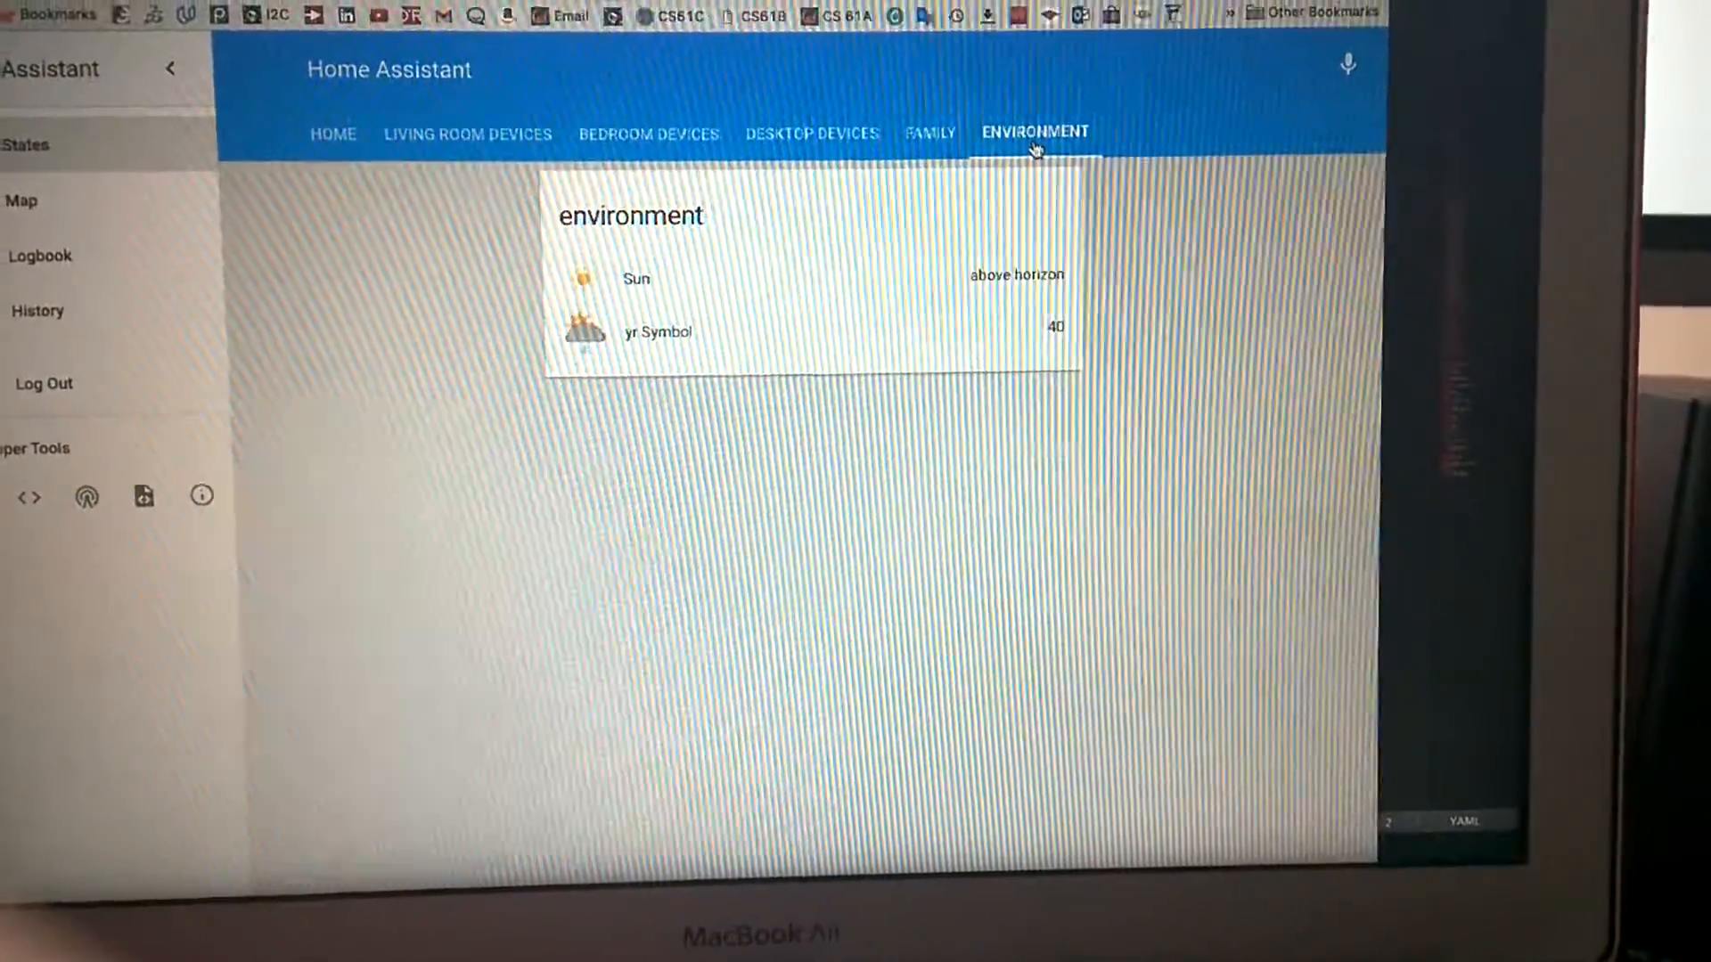
pyautogui.click(331, 134)
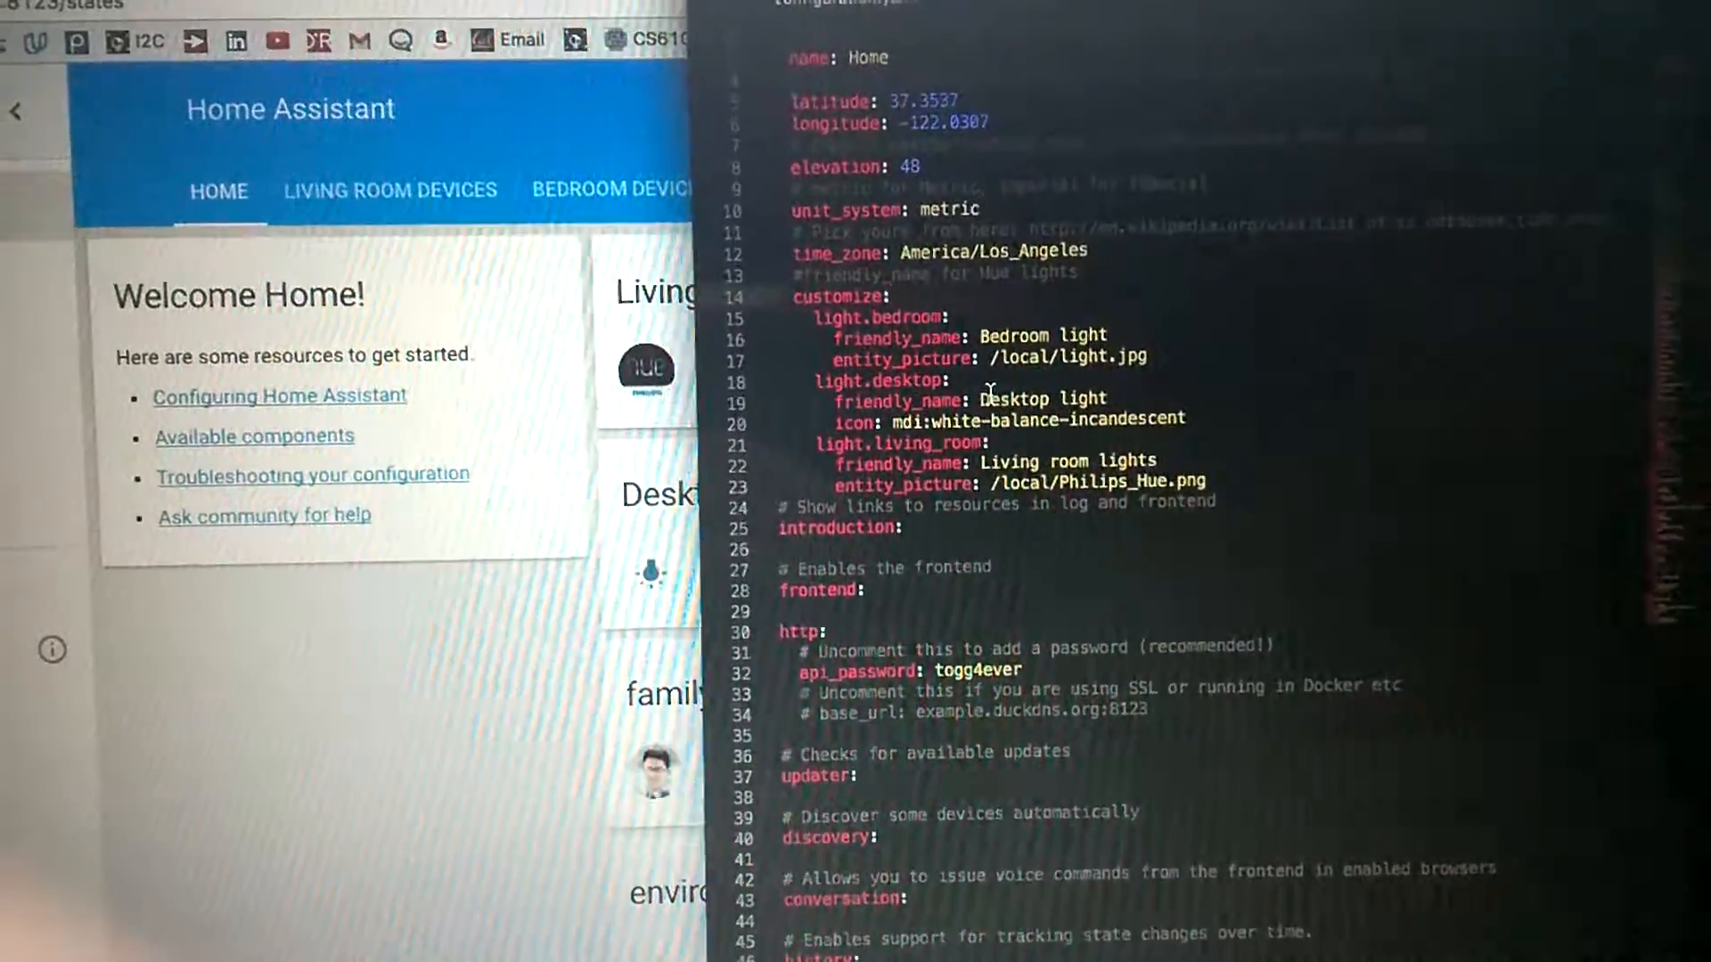
# Step: Scroll configuration.yaml past customize, http, sensors and device_tracker to the group section
pyautogui.scroll(-3)
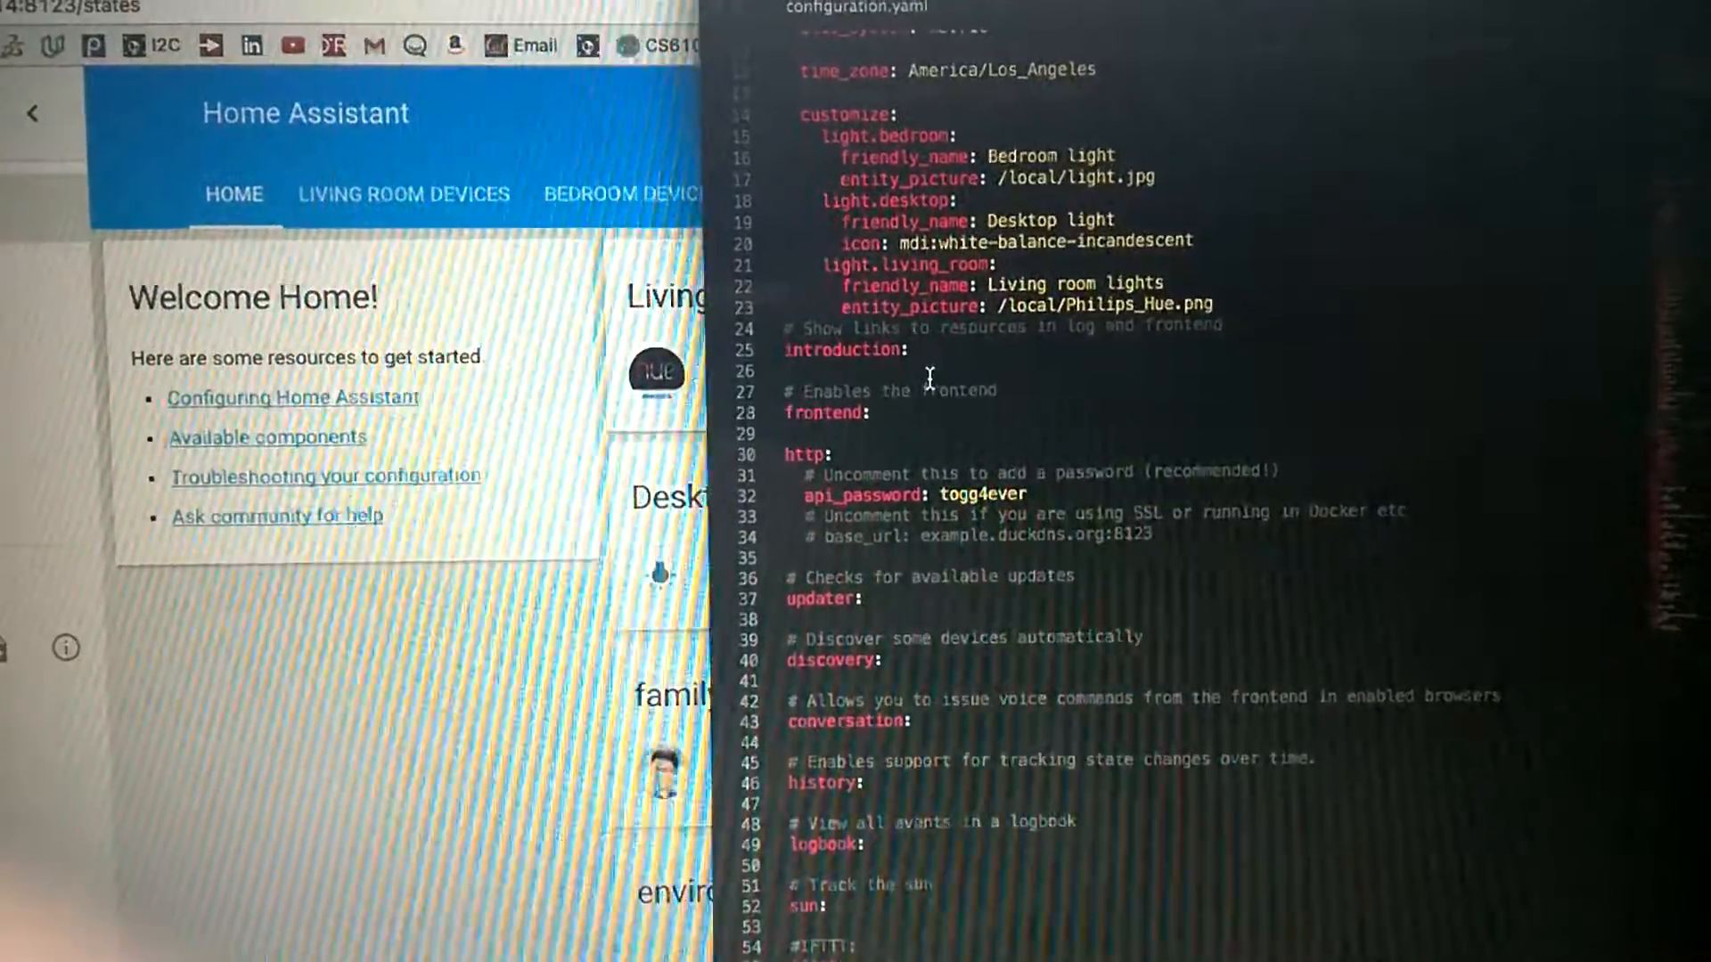
pyautogui.scroll(-3)
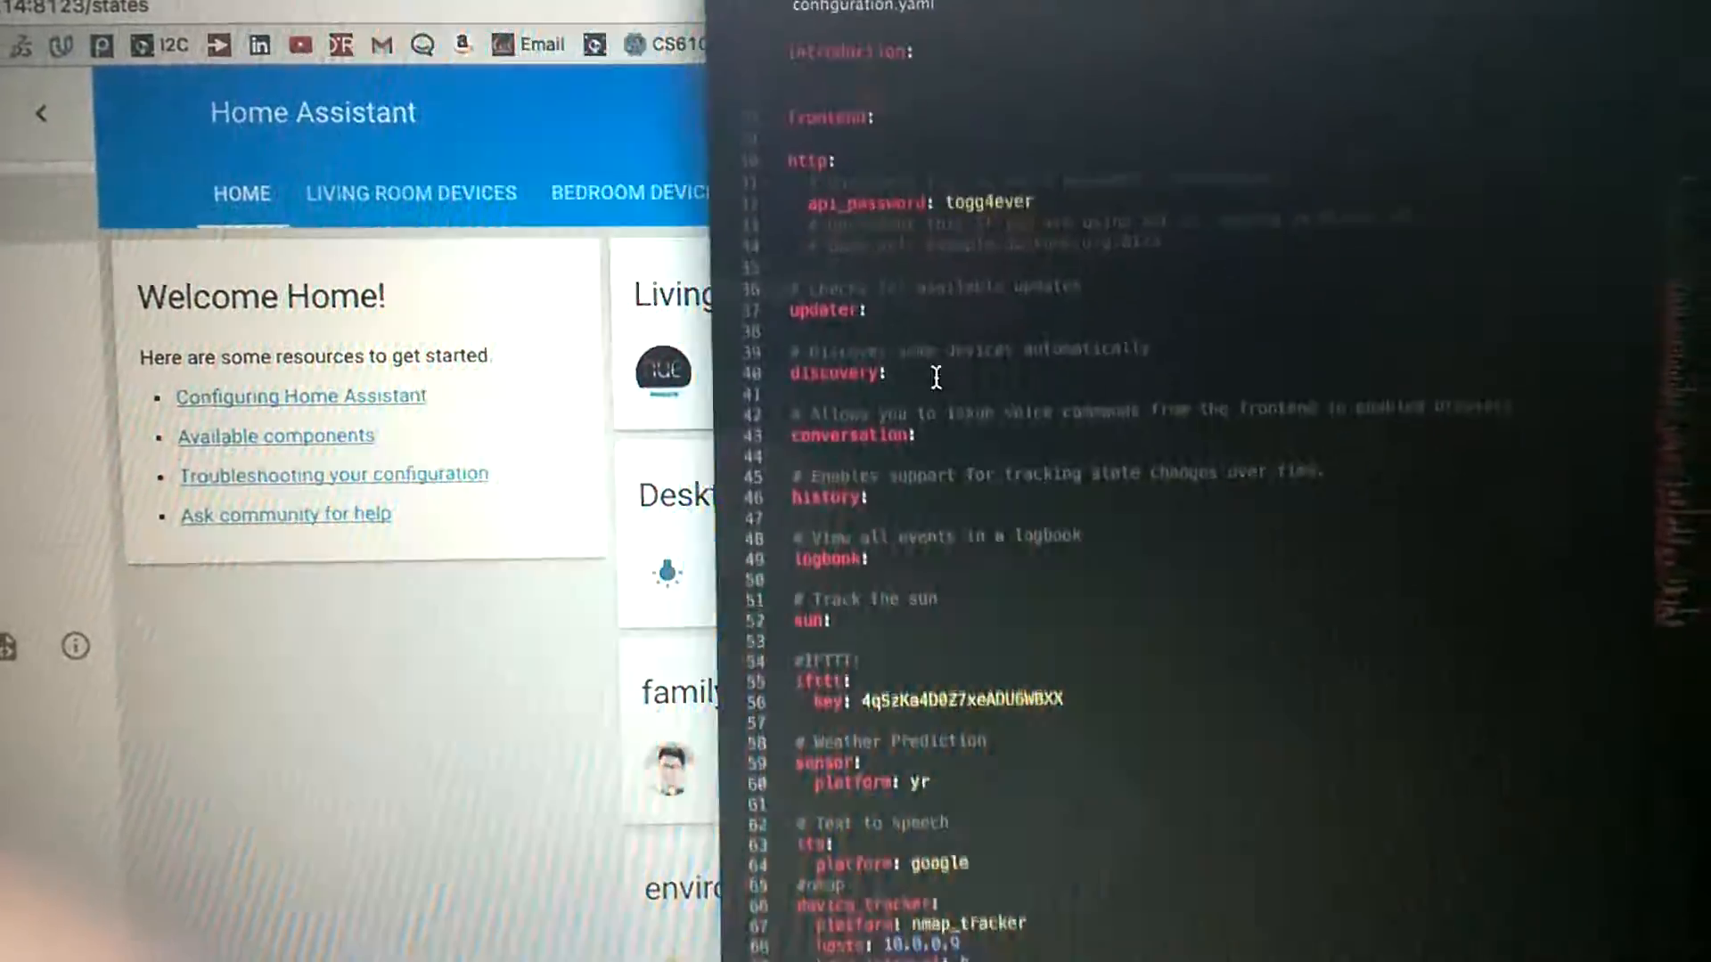
pyautogui.scroll(-3)
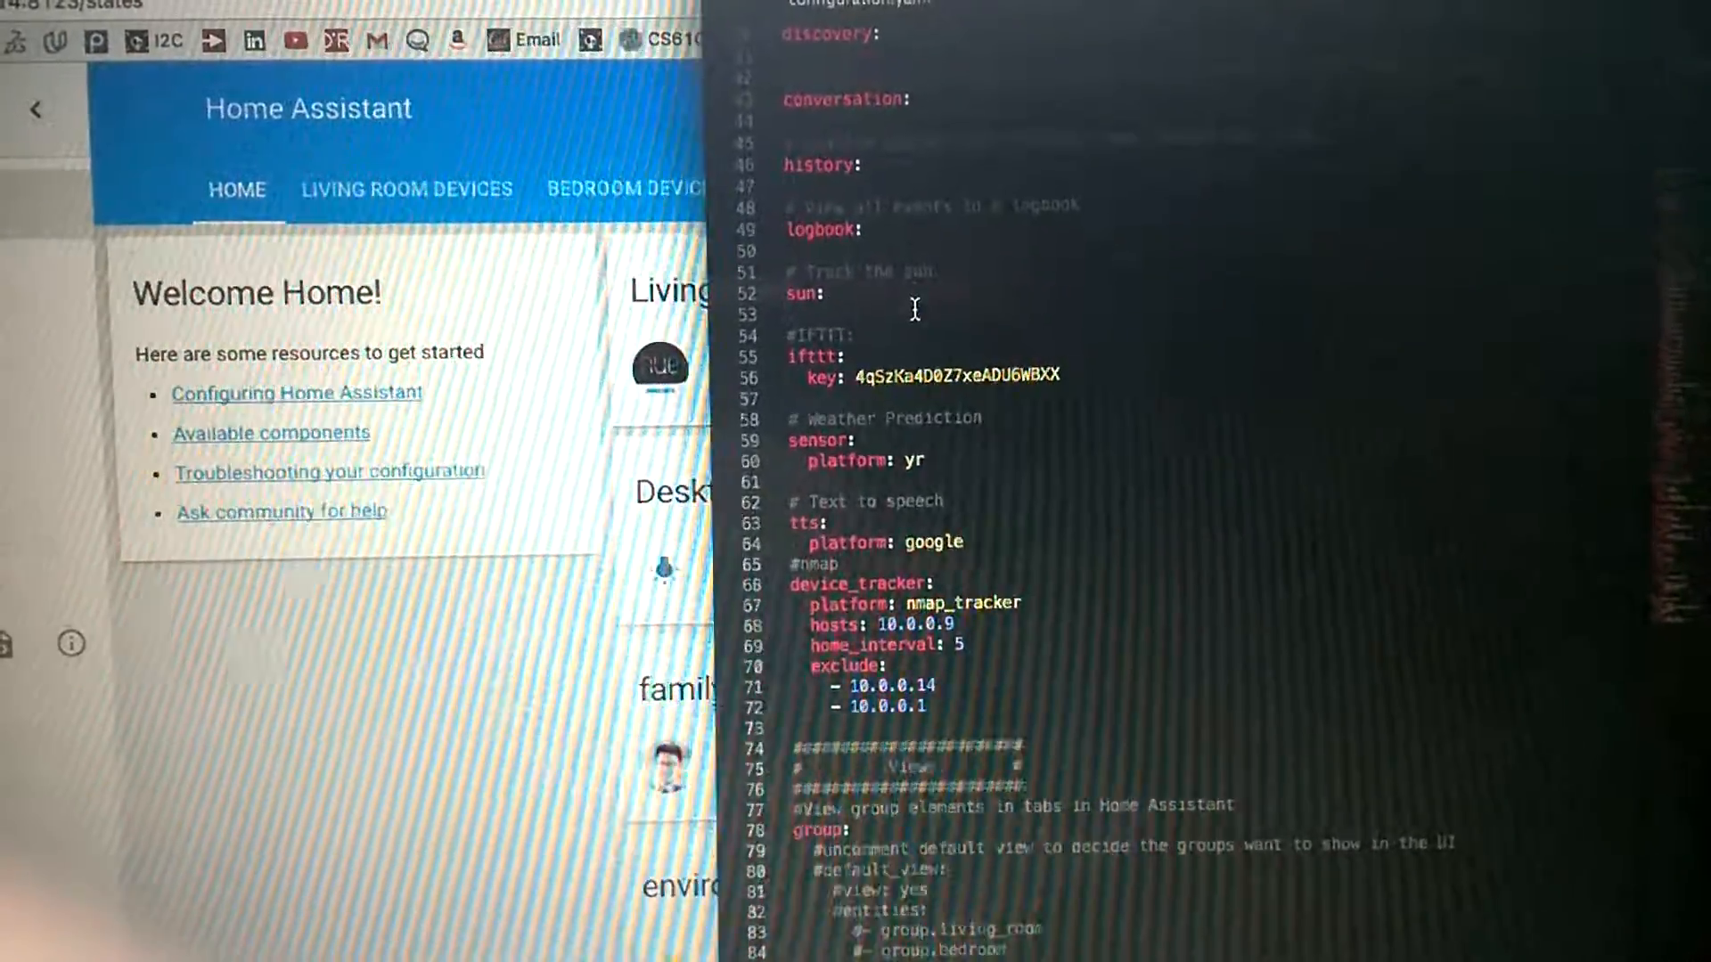
pyautogui.scroll(-3)
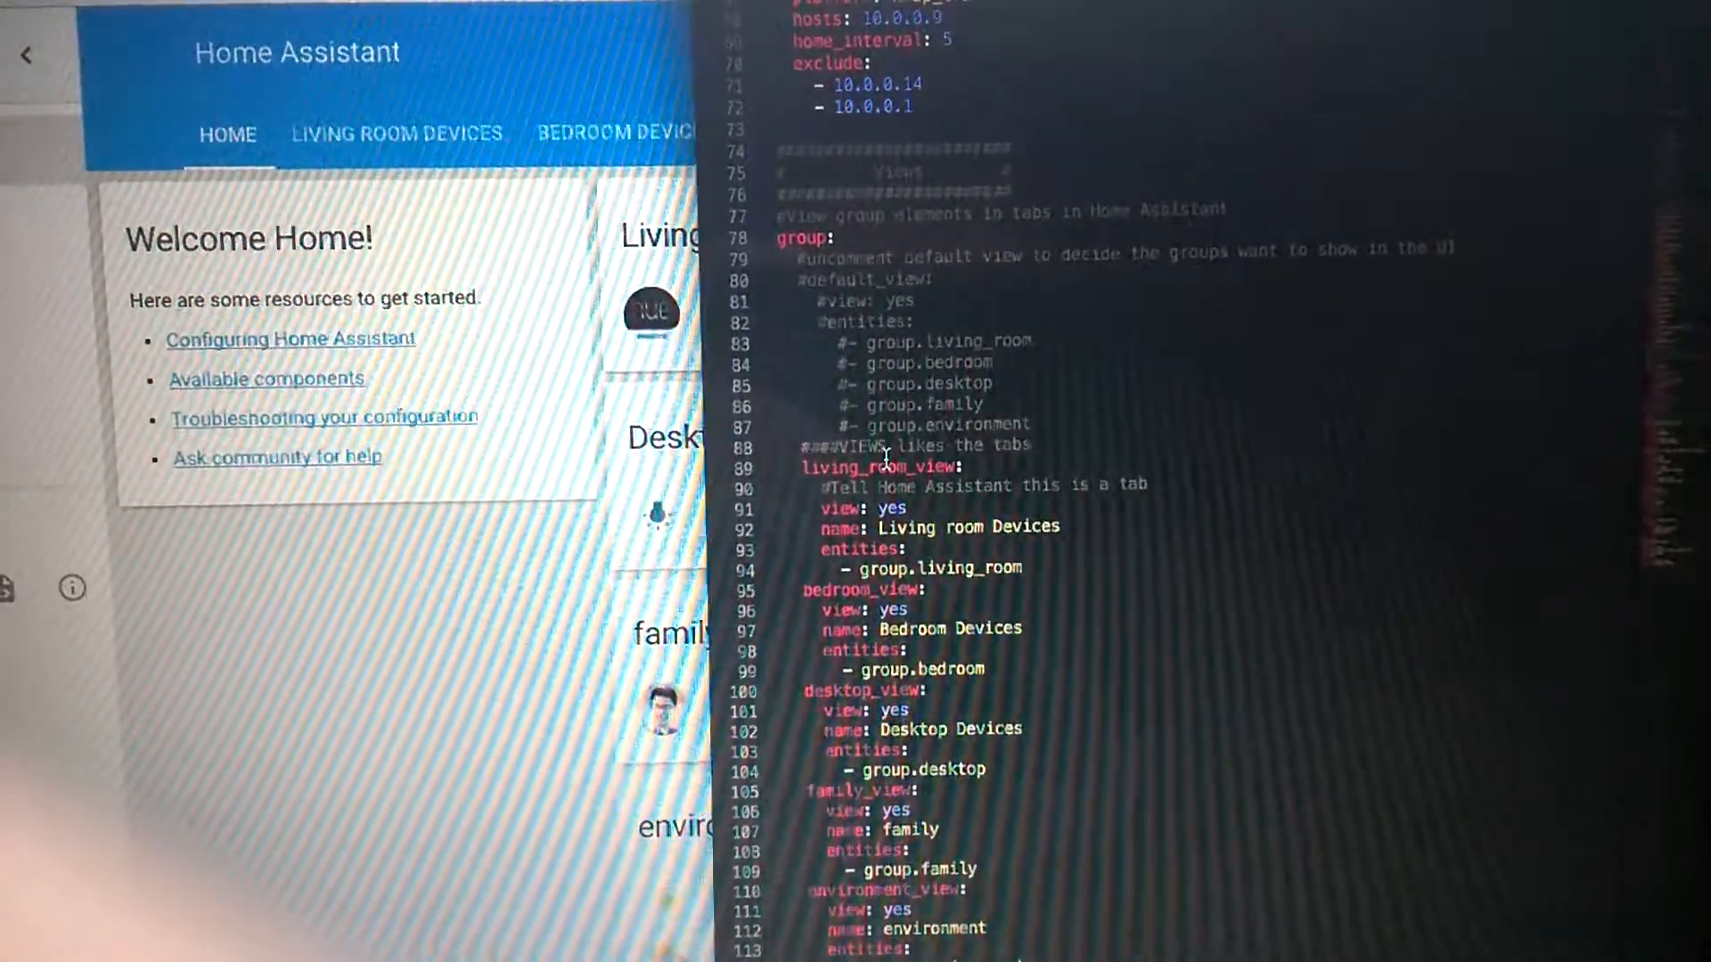
# Step: Scroll through the group views and room groups down to the Romantic and Movies scenes
pyautogui.scroll(-3)
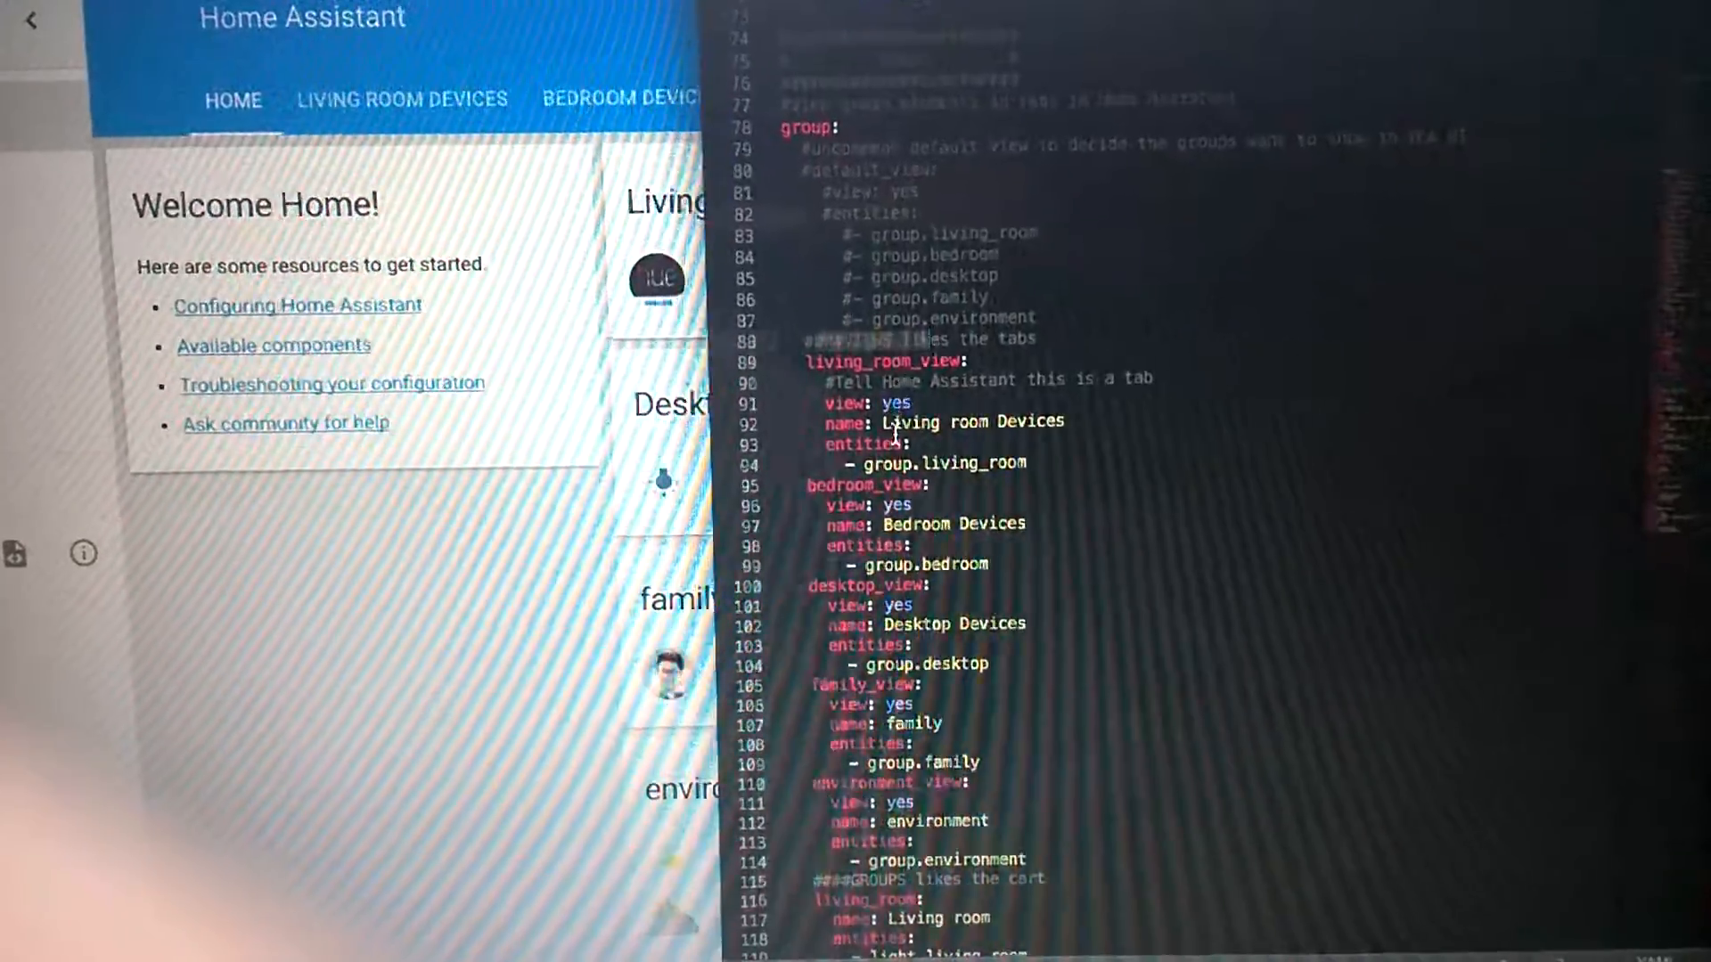
pyautogui.scroll(-3)
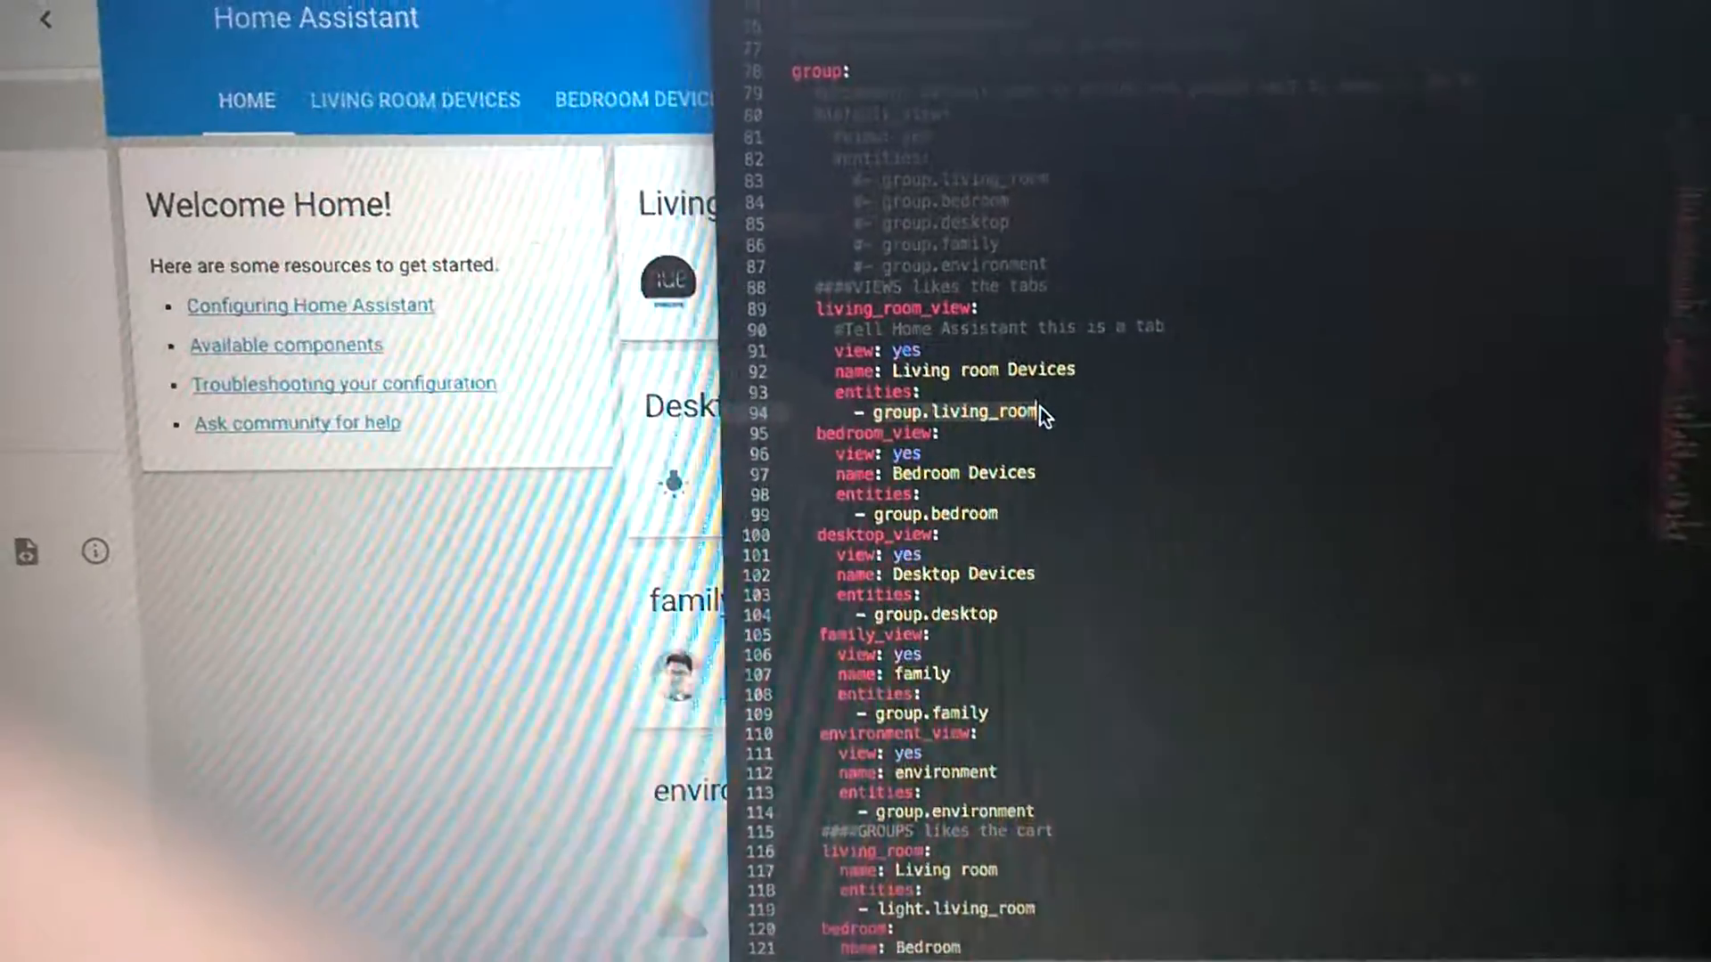
pyautogui.scroll(-3)
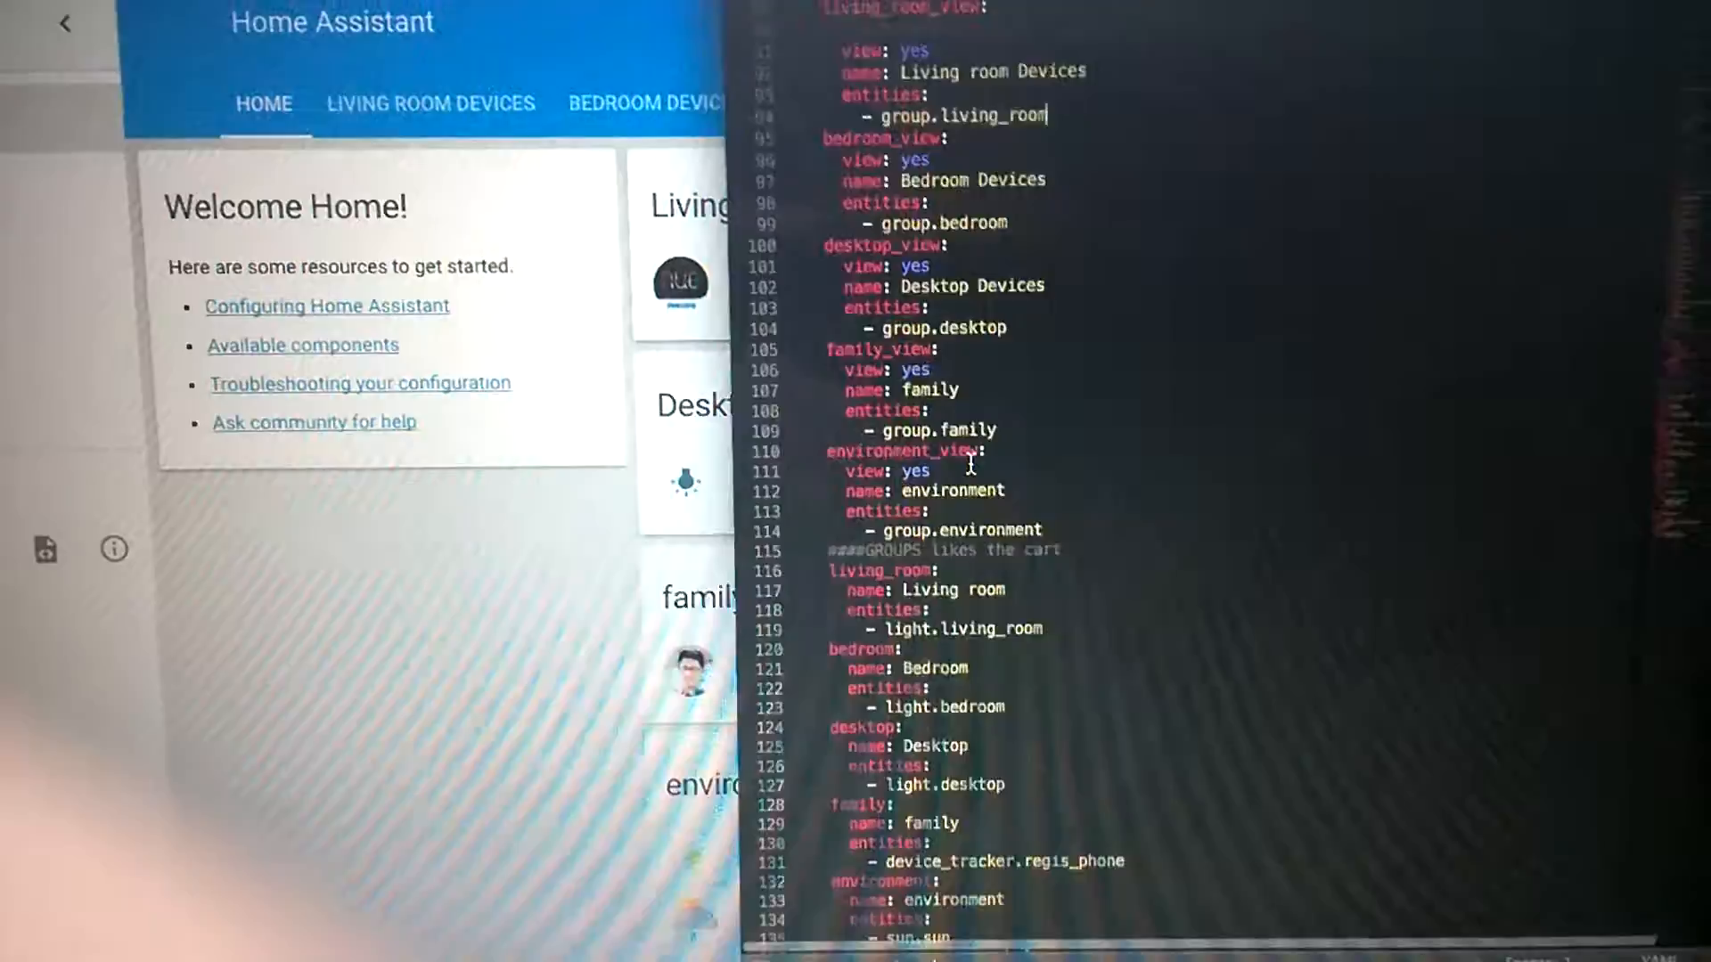
pyautogui.scroll(-3)
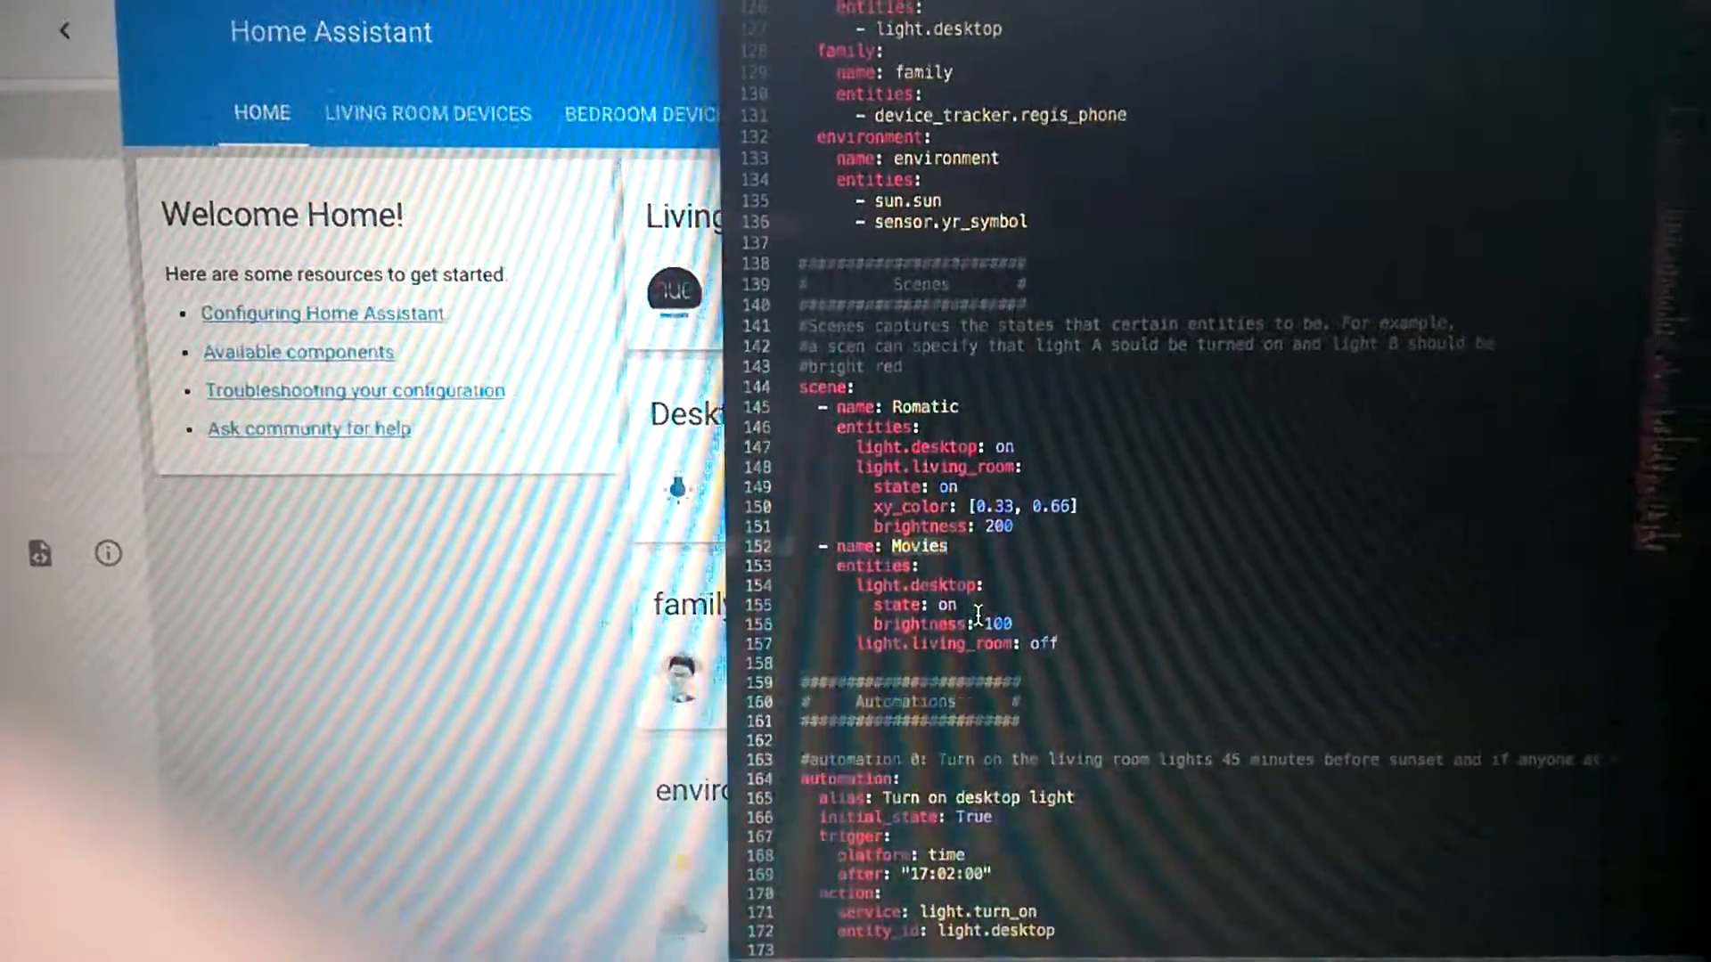
# Step: Scroll through the sunset, Sunrise and Romantic Scene automations to the end of the file
pyautogui.scroll(-3)
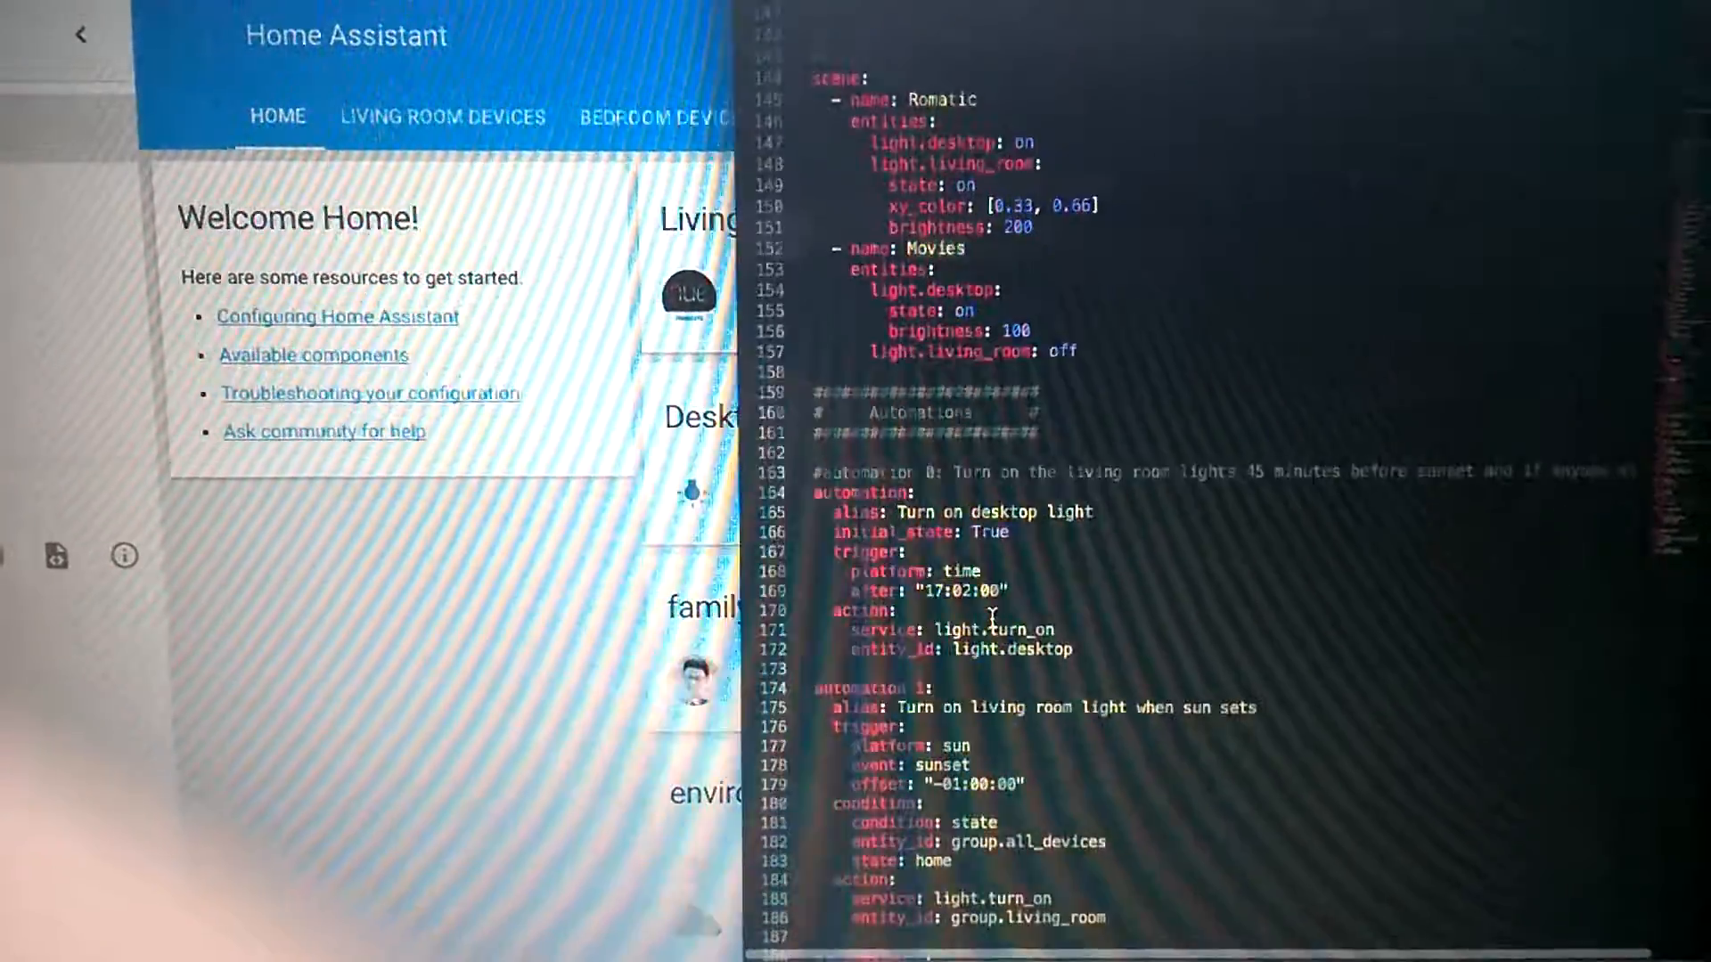
pyautogui.scroll(-3)
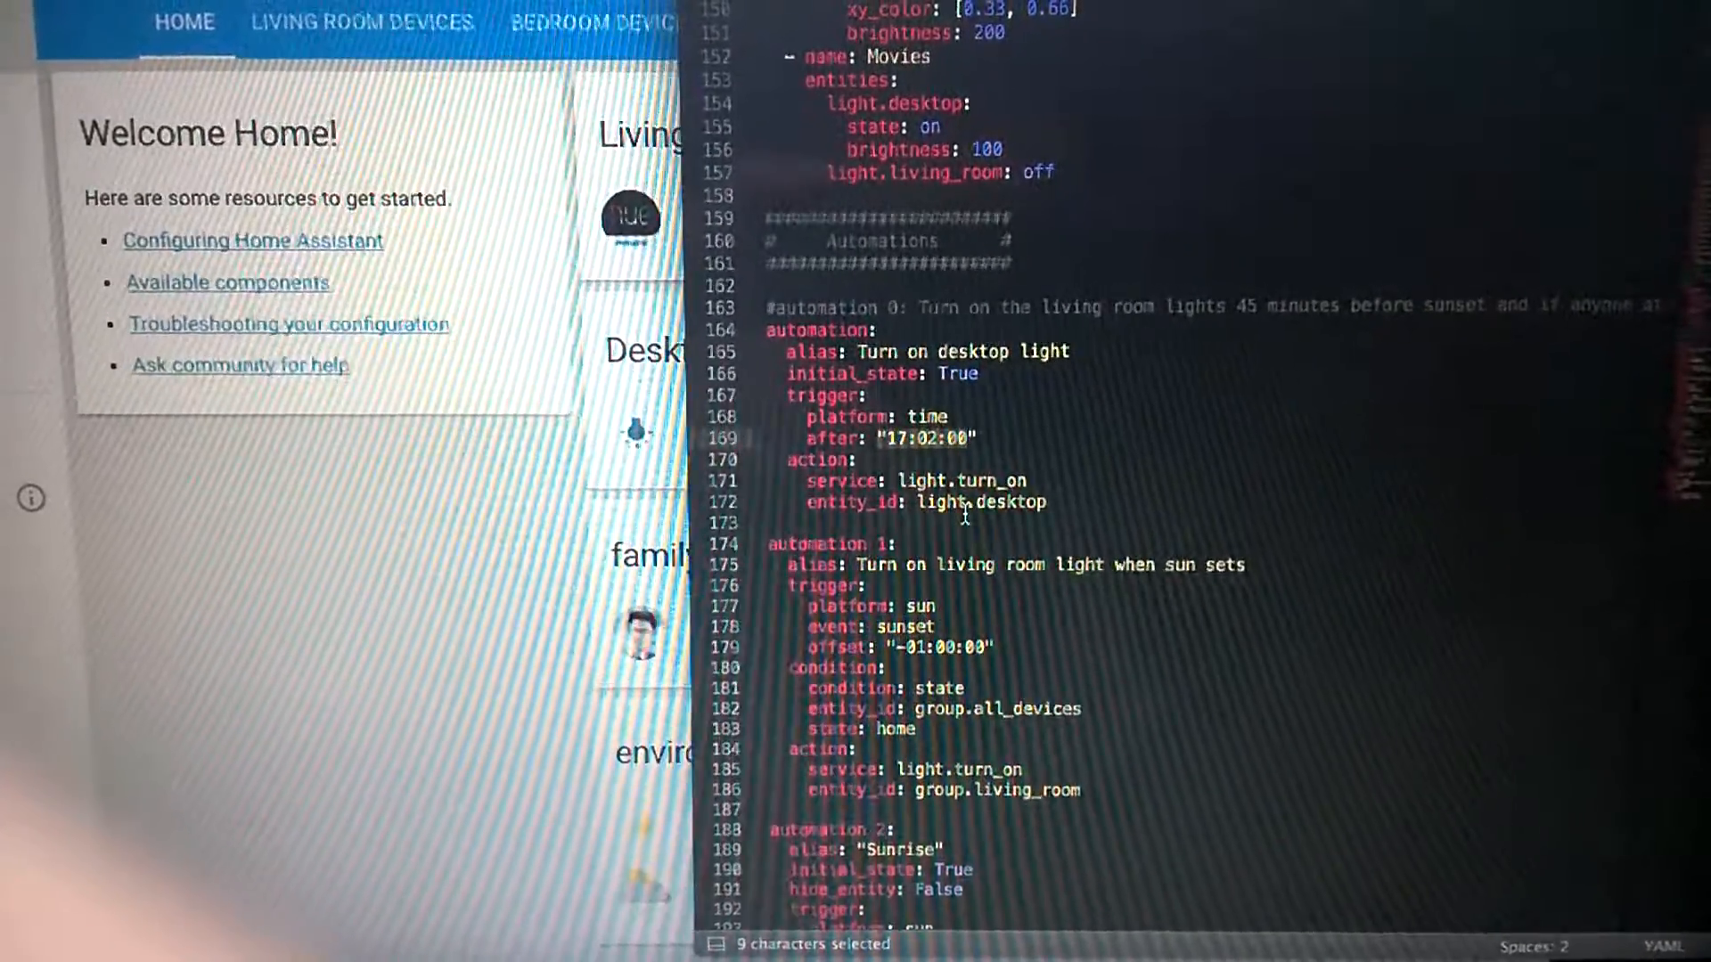
pyautogui.scroll(-3)
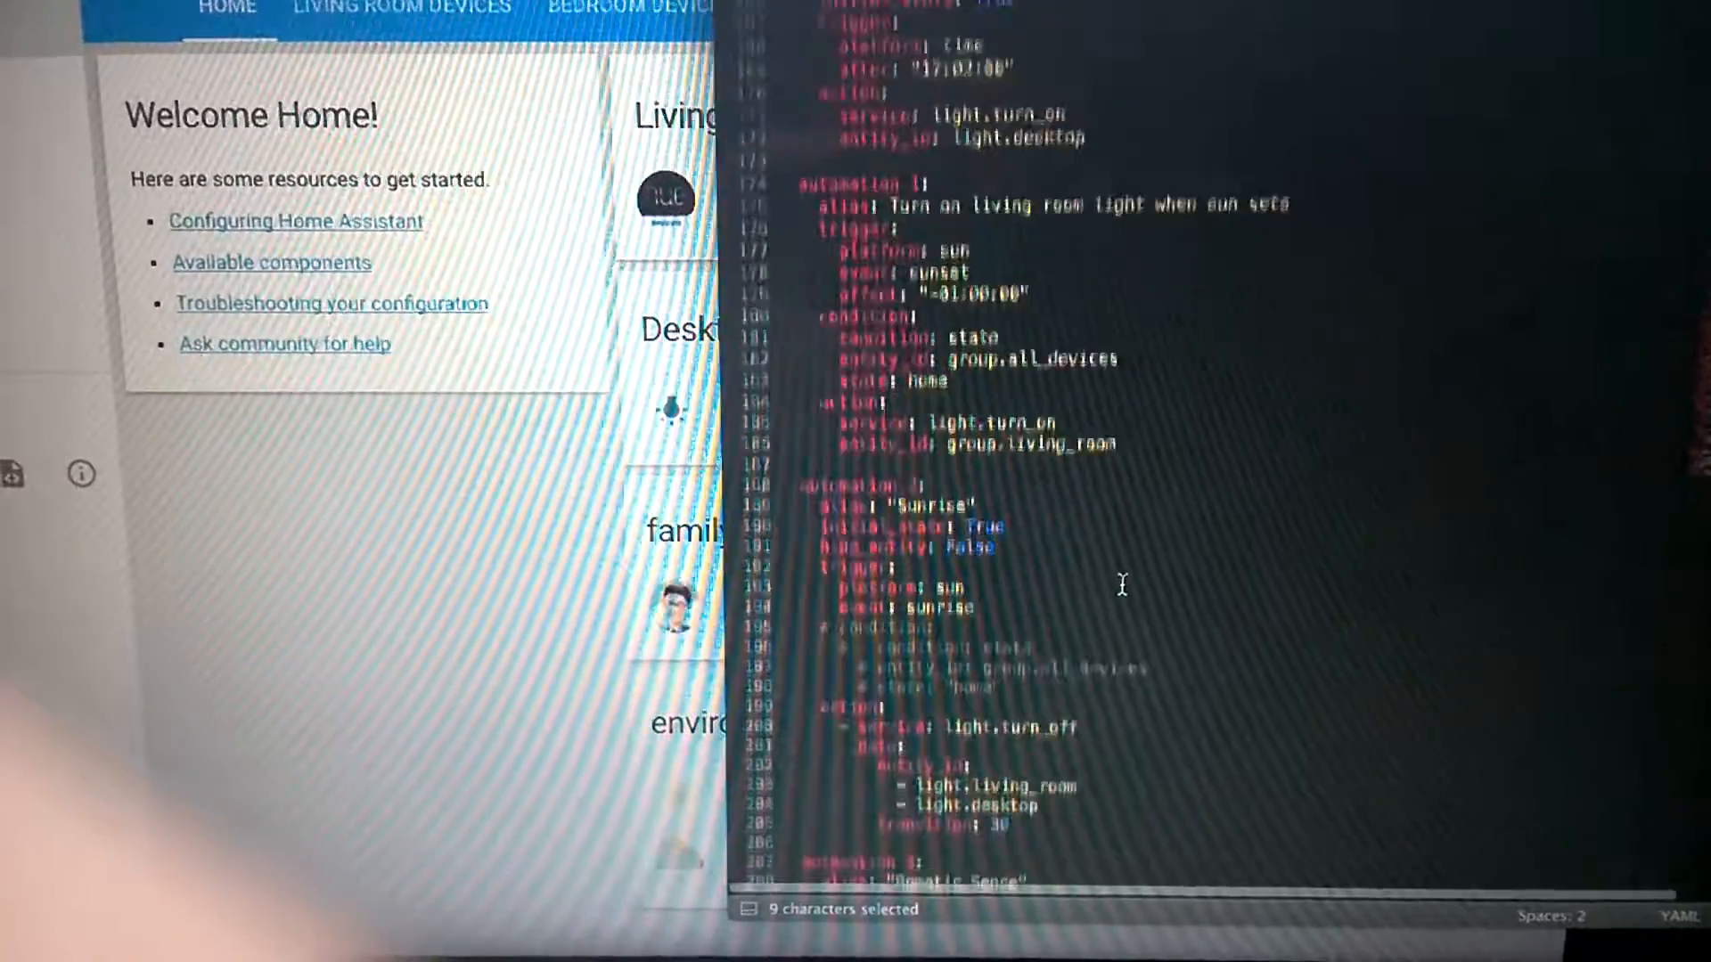
pyautogui.scroll(-3)
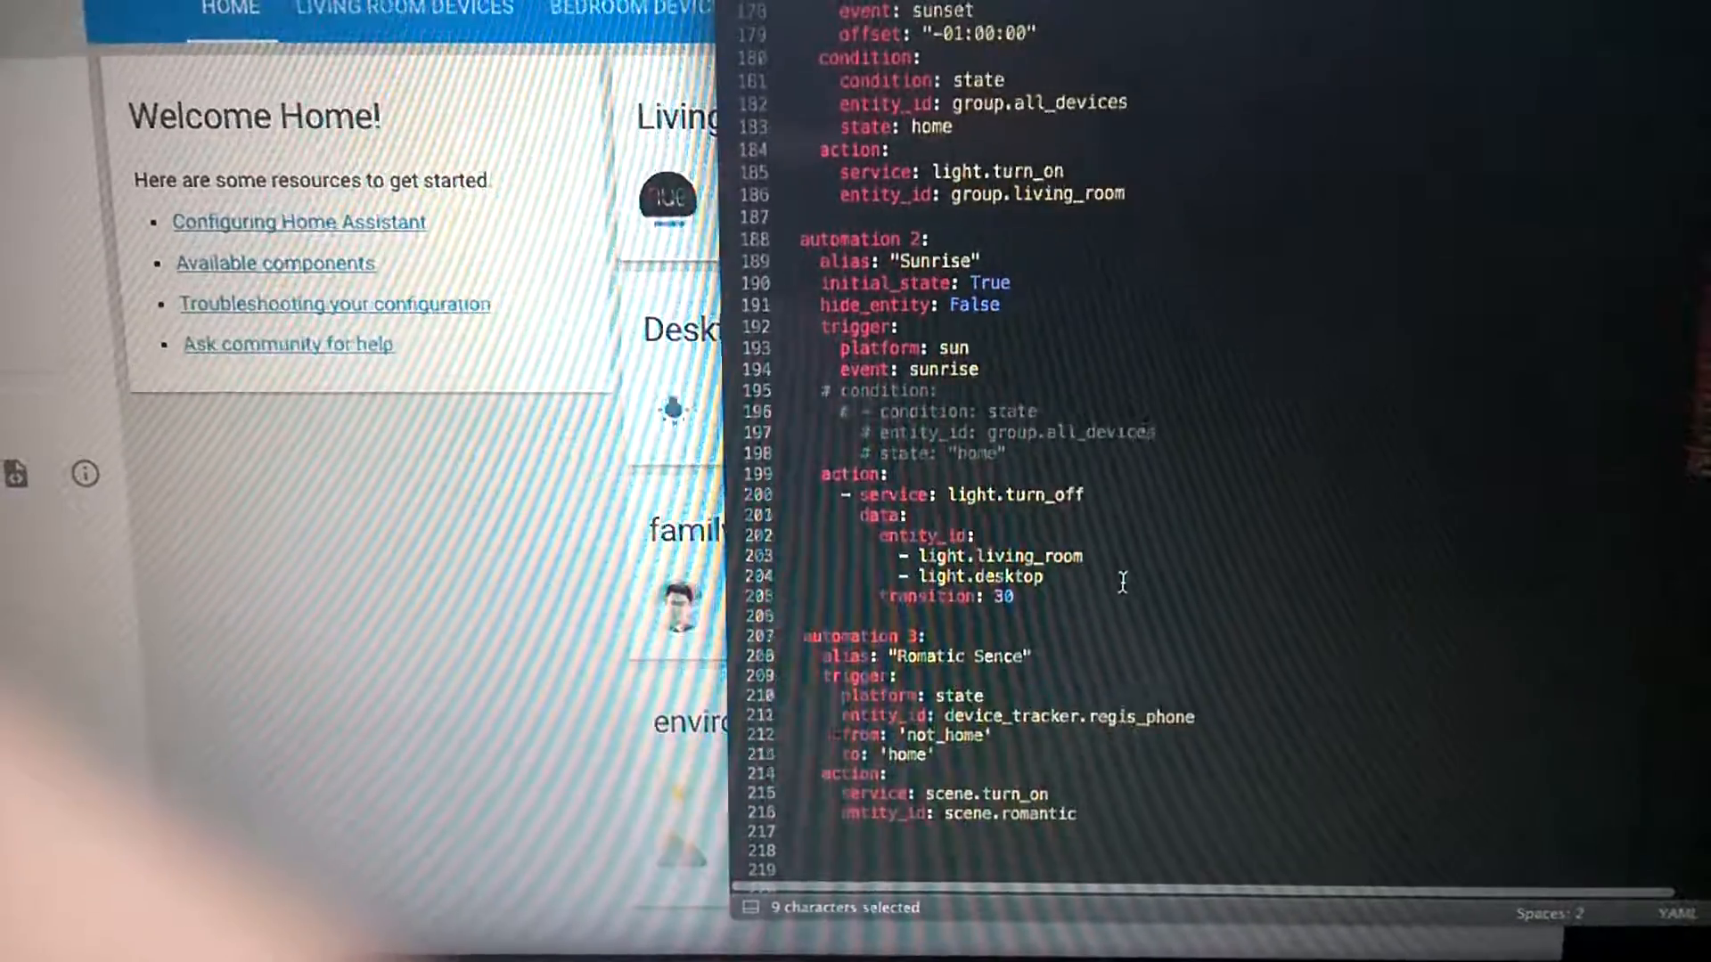